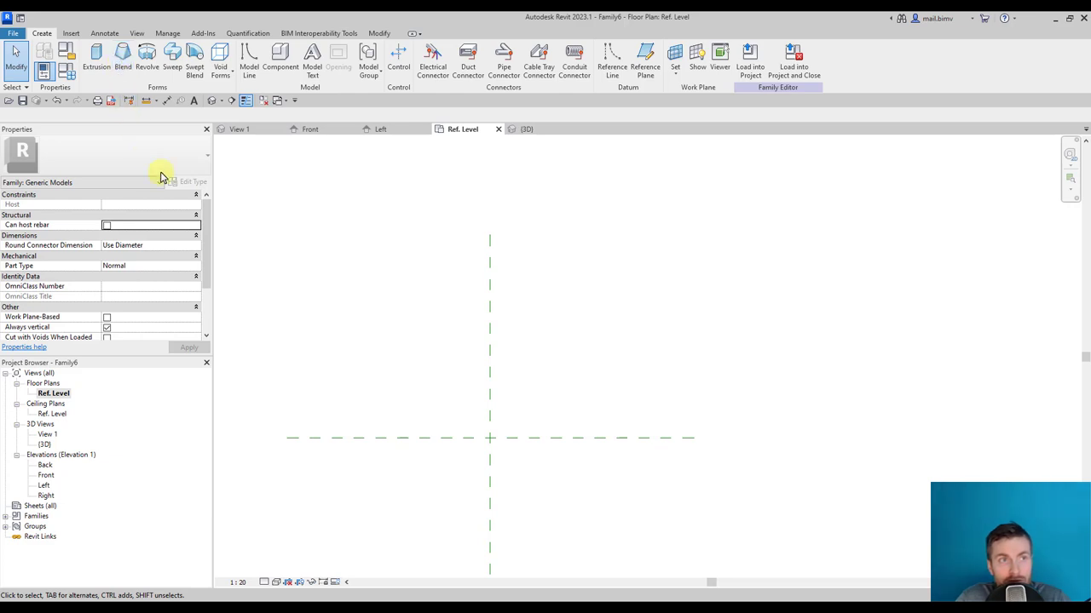
mouse_move(123, 55)
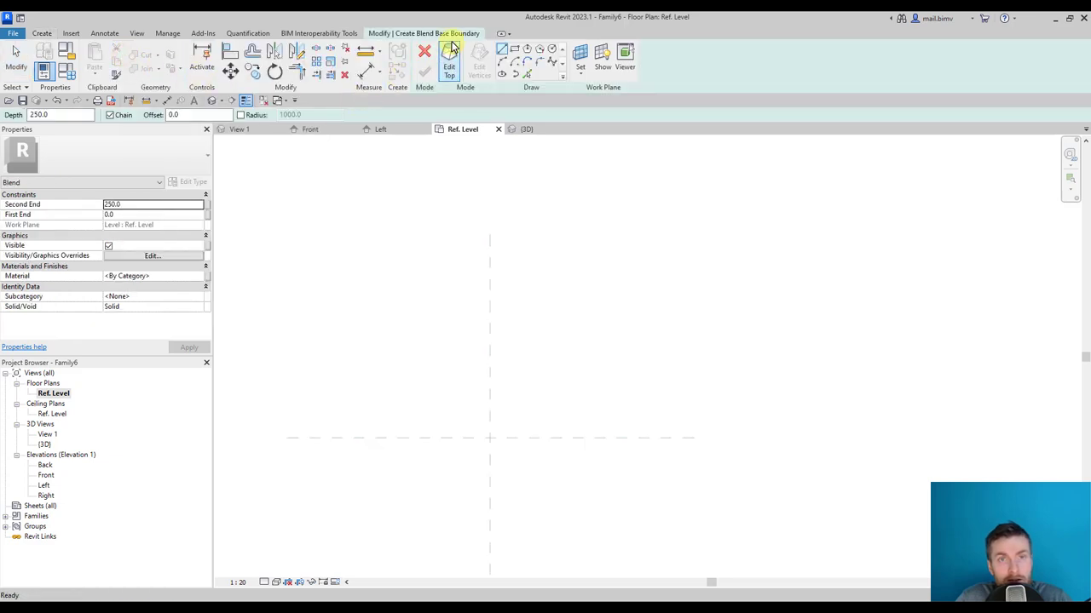
mouse_move(449, 60)
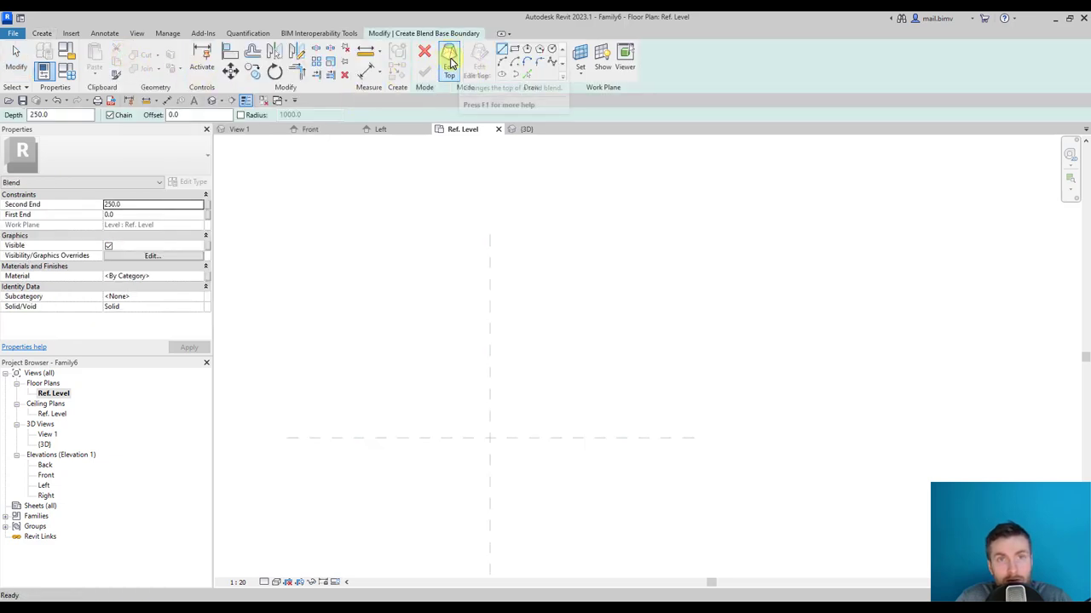
- Choose the circumscribed polygon draw tool with 6 sides for the hexagon base
left_click(424, 53)
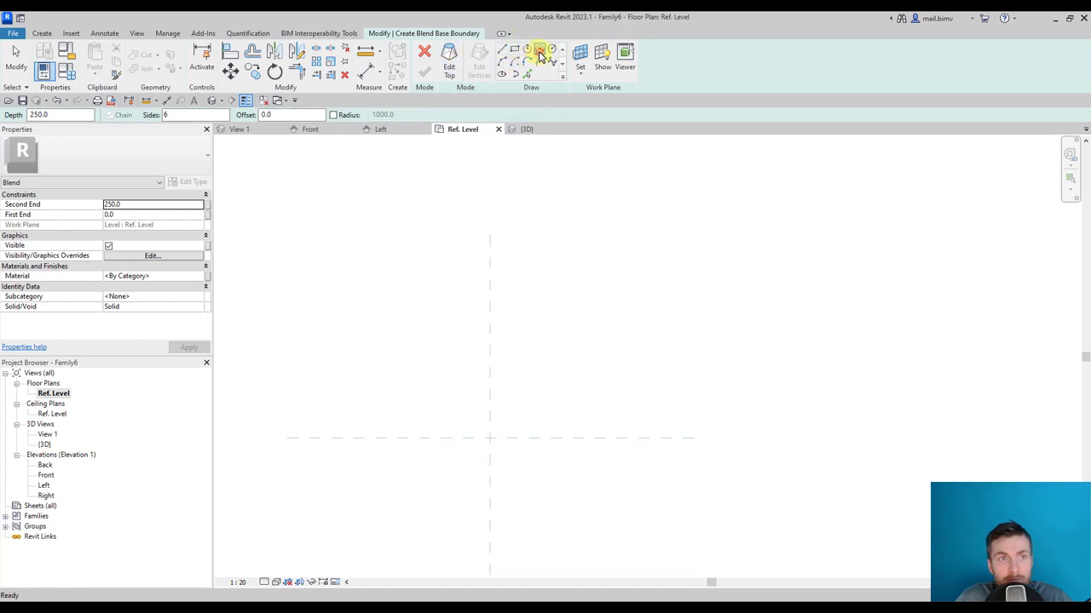
mouse_move(539, 49)
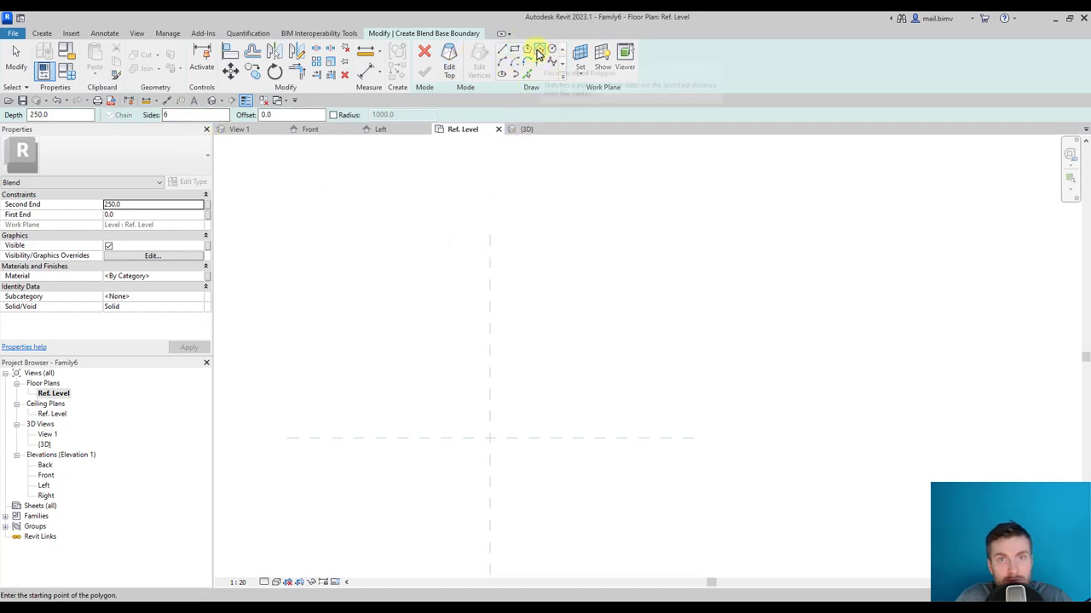
mouse_move(539, 53)
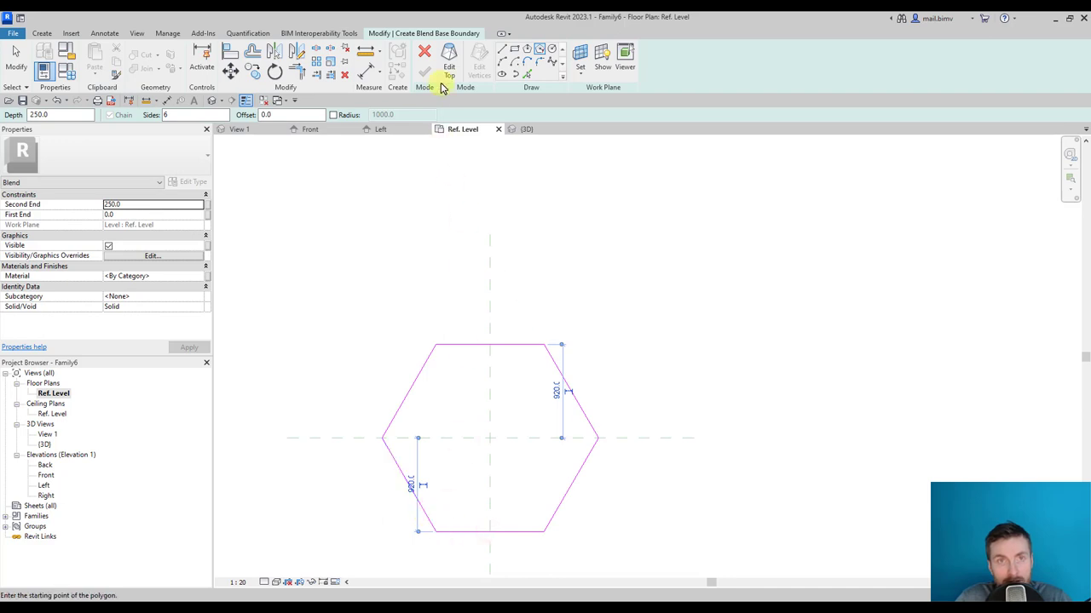
- Sketch a circle centred on the origin as the blend top and finish the blend
left_click(449, 66)
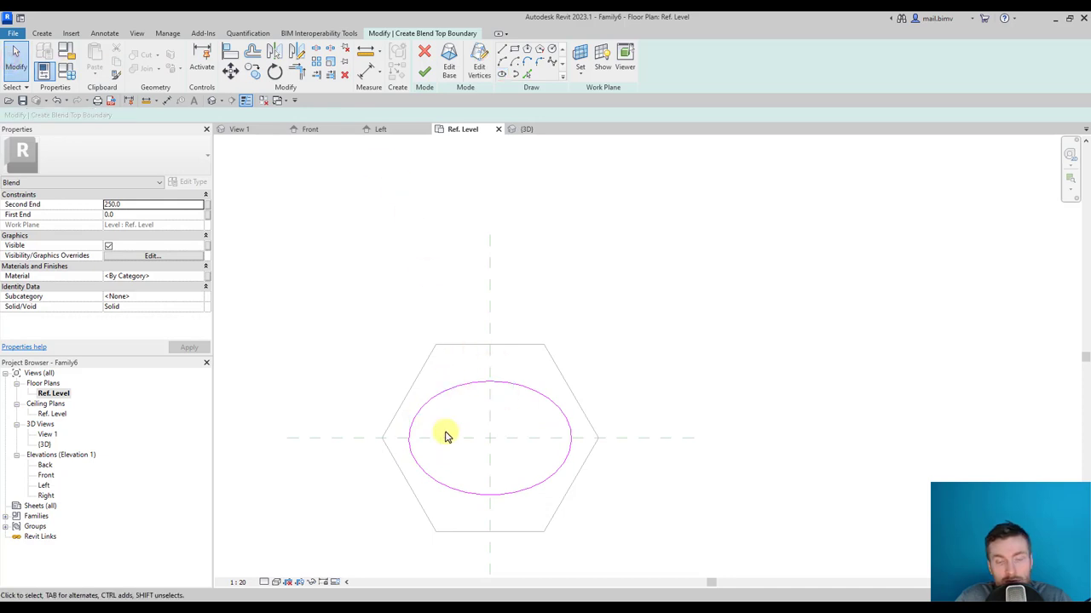
mouse_move(424, 67)
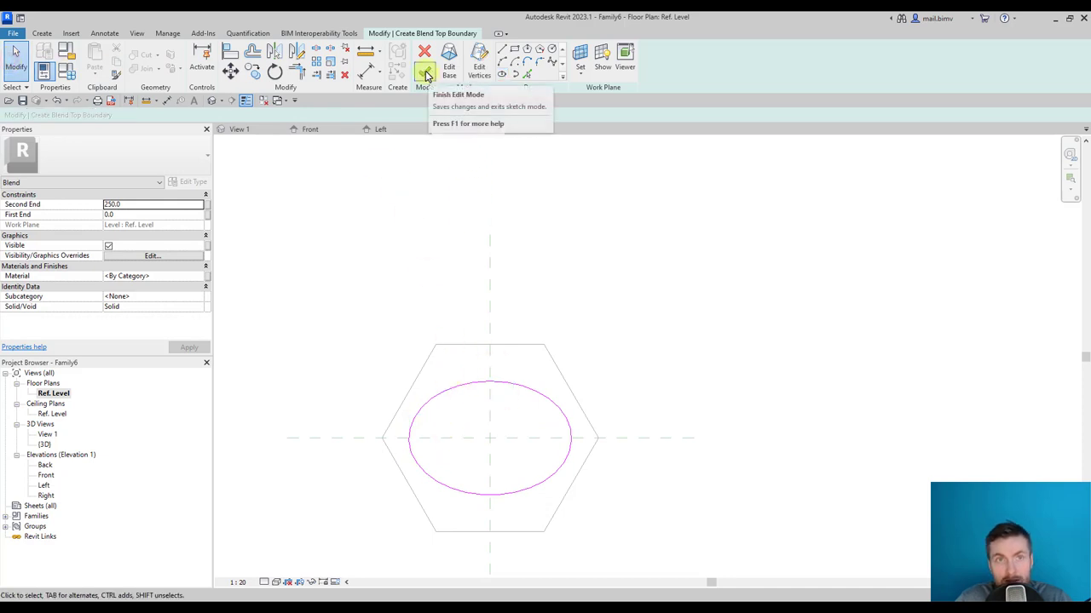
left_click(424, 66)
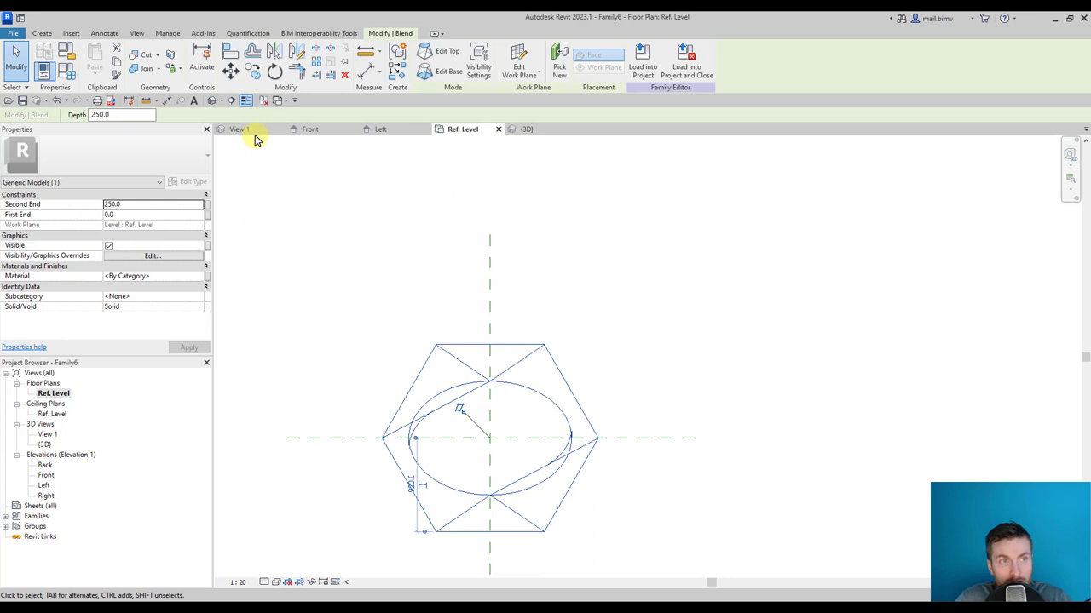
- Inspect the hexagon-to-circle blend in the {3D} view and select it for deletion
left_click(527, 128)
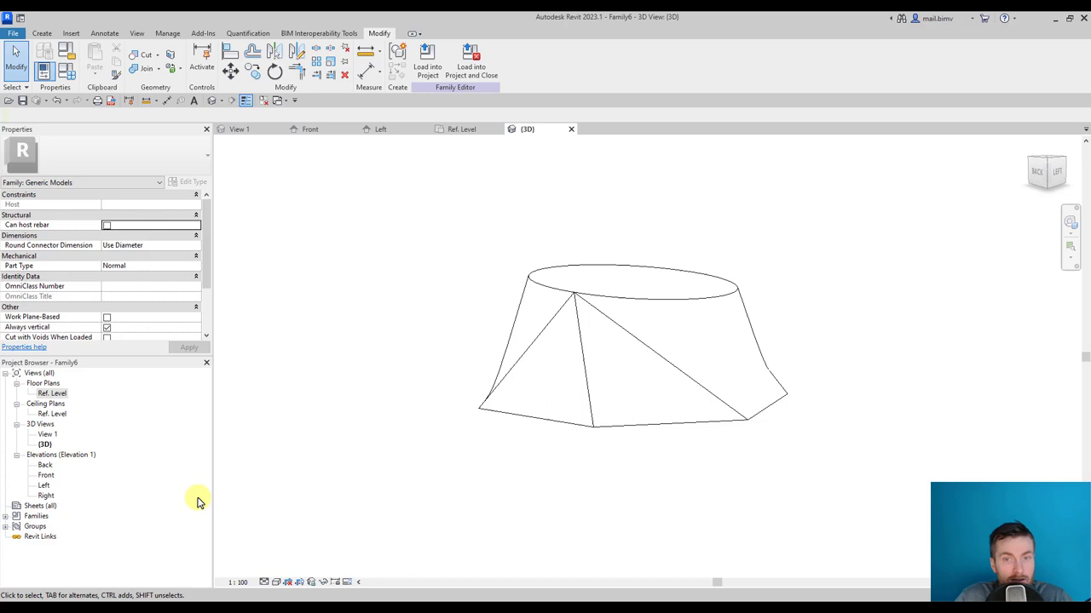
left_click(631, 341)
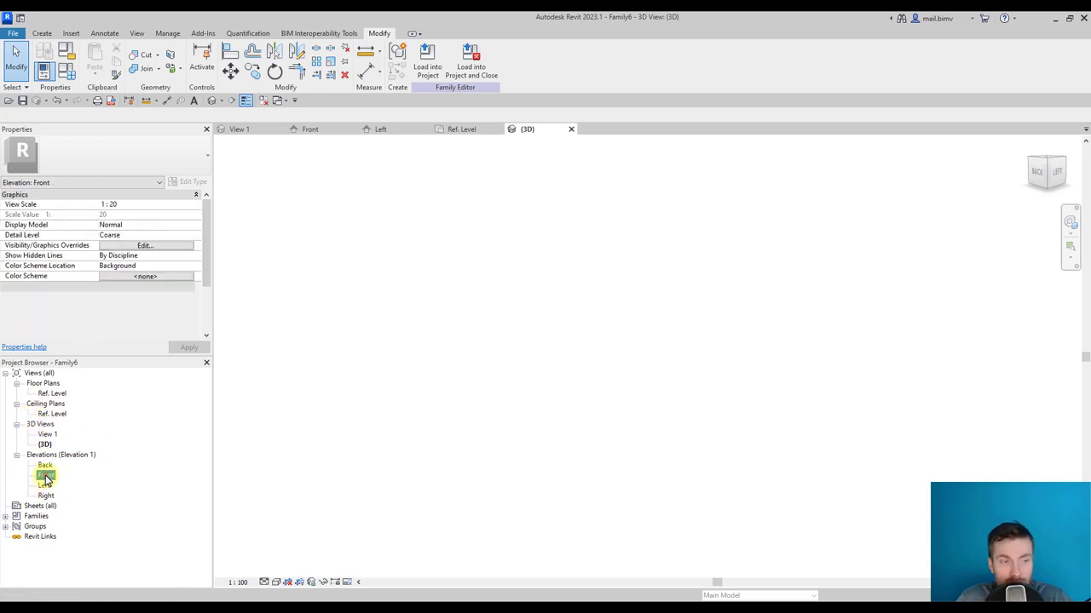
- In Front elevation, draw a horizontal reference plane above Ref. Level named 'top'
double_click(46, 475)
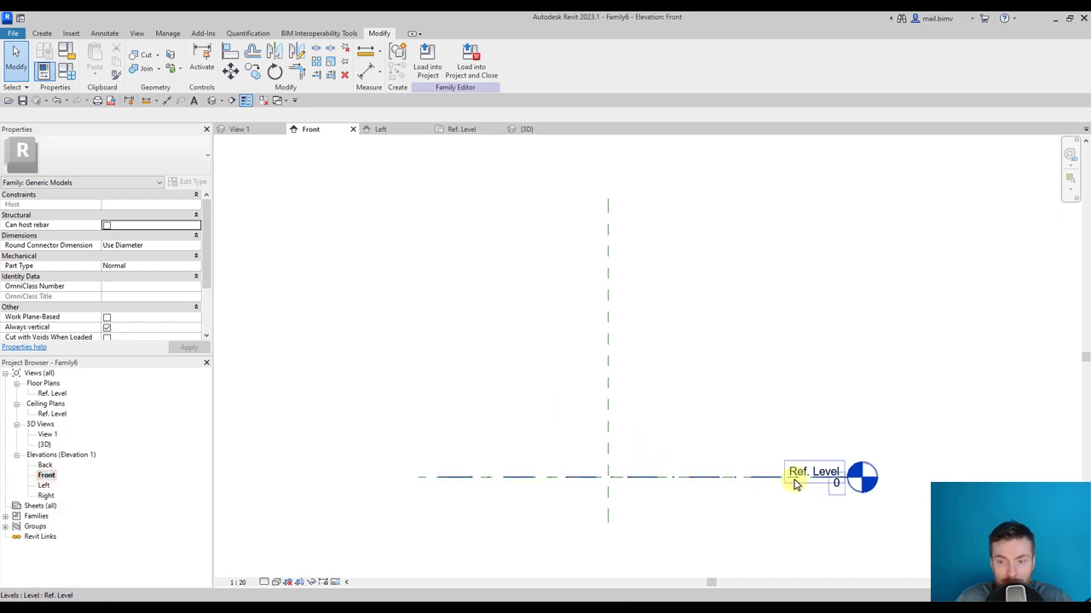
left_click(41, 33)
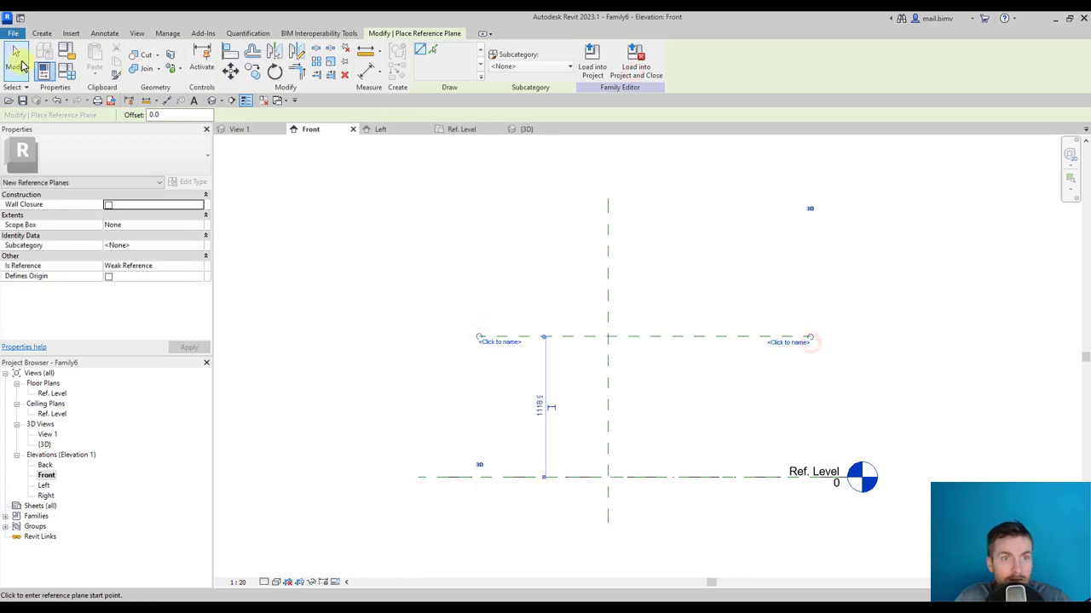
left_click(784, 341)
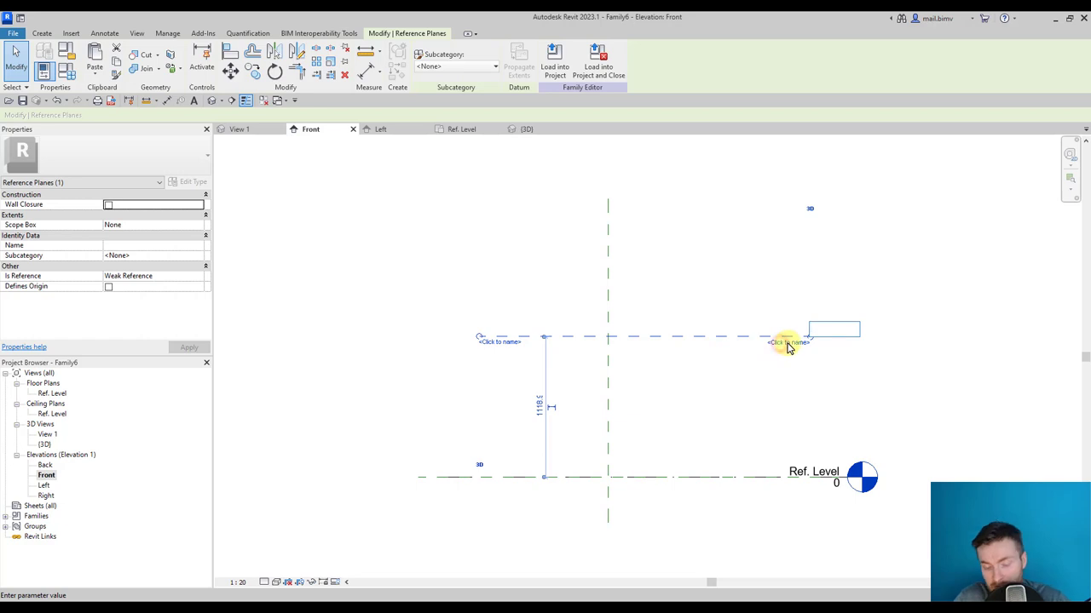
type("top")
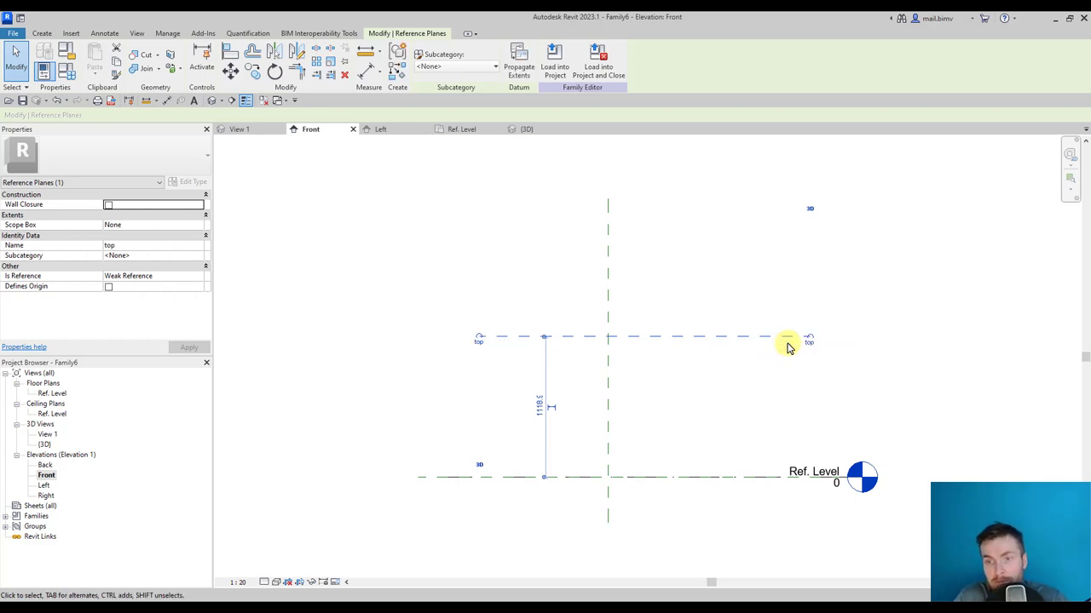
left_click(789, 341)
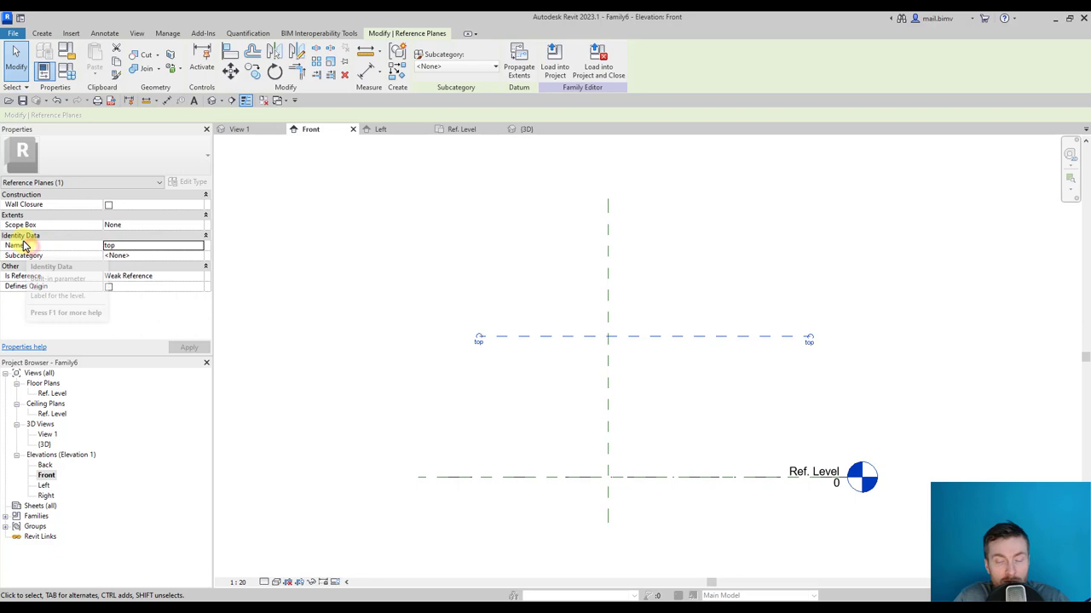
- Start a new blend from the Ref. Level floor plan
double_click(52, 392)
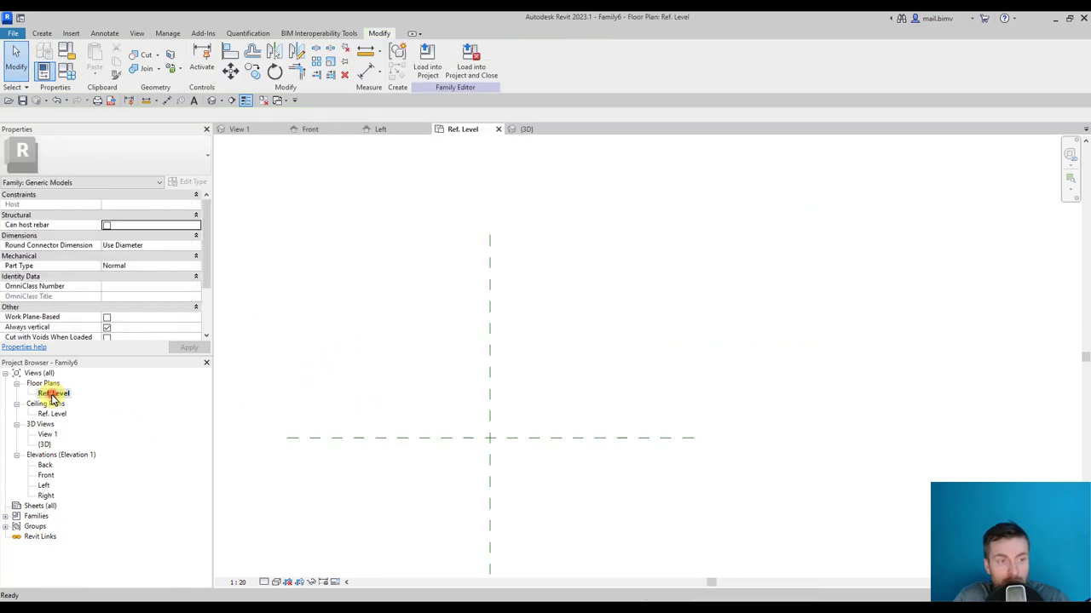
left_click(41, 34)
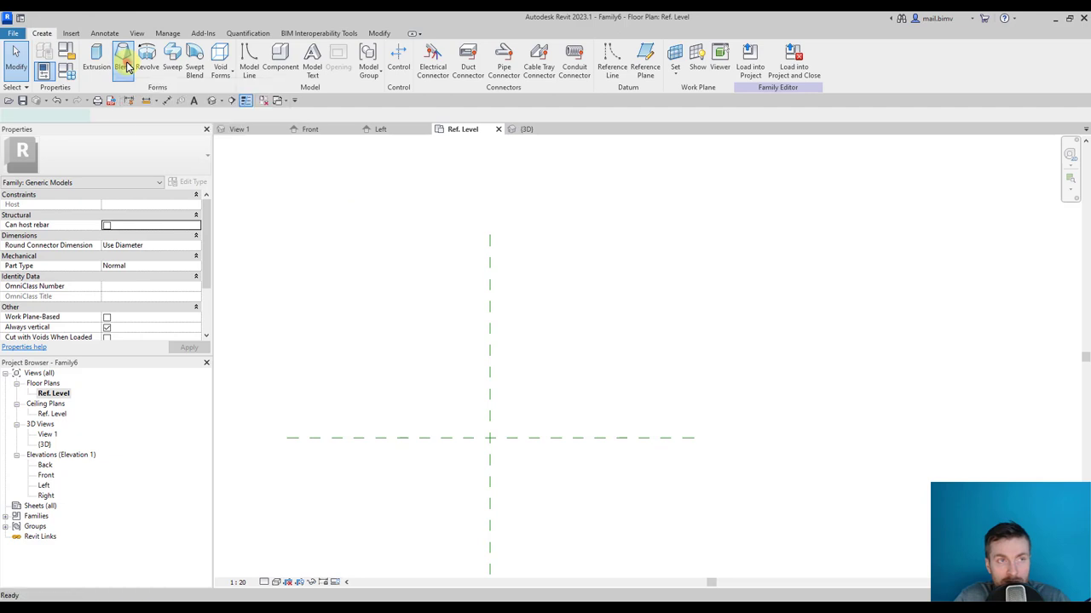
left_click(123, 58)
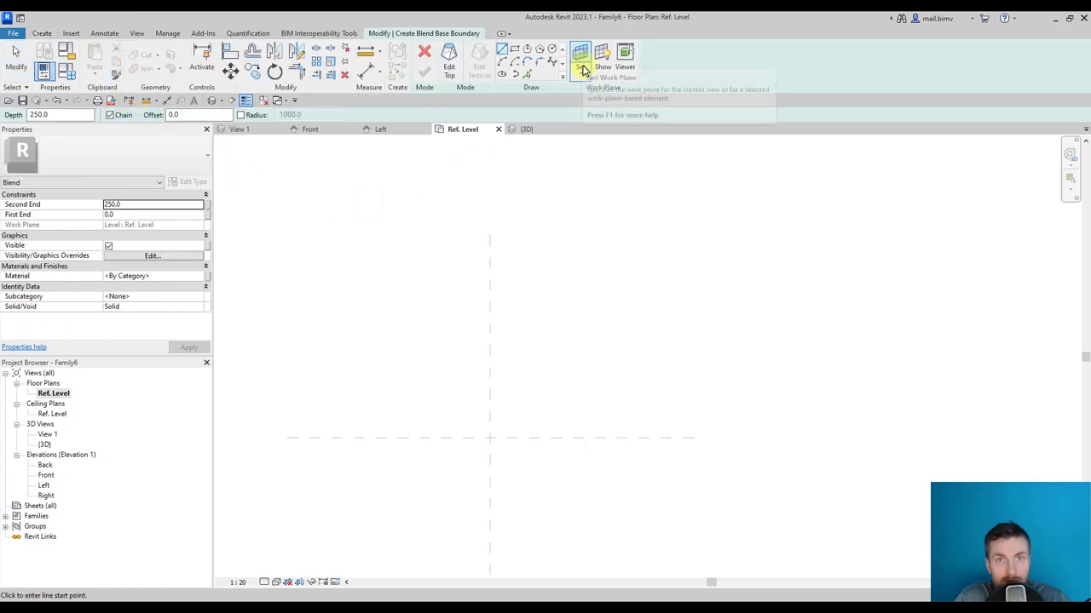
mouse_move(581, 59)
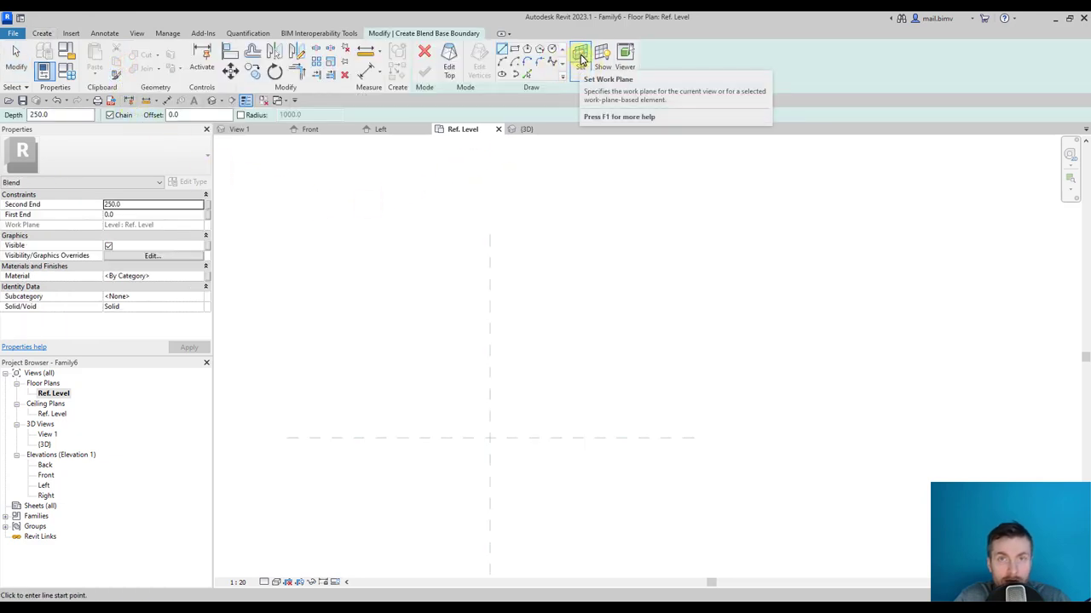
- Keep Level : Ref. Level as the blend's base work plane
left_click(580, 54)
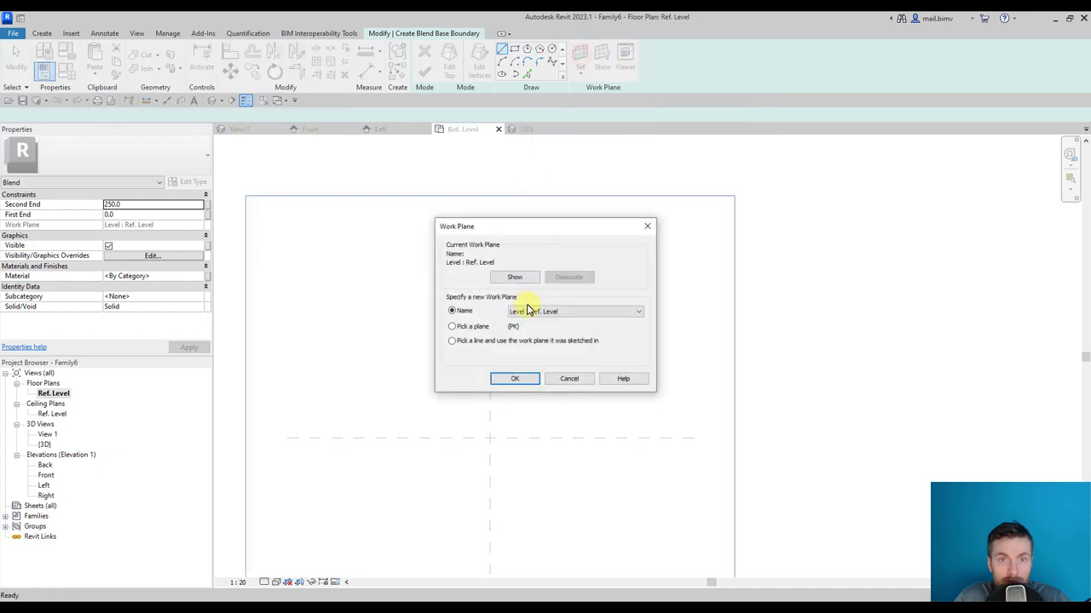
left_click(571, 311)
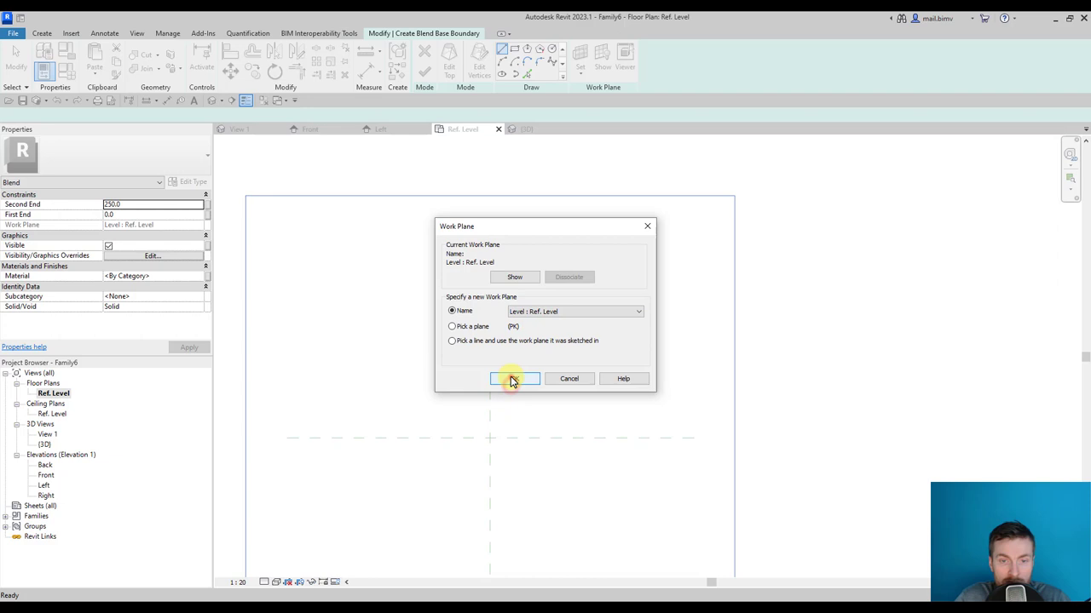
left_click(513, 378)
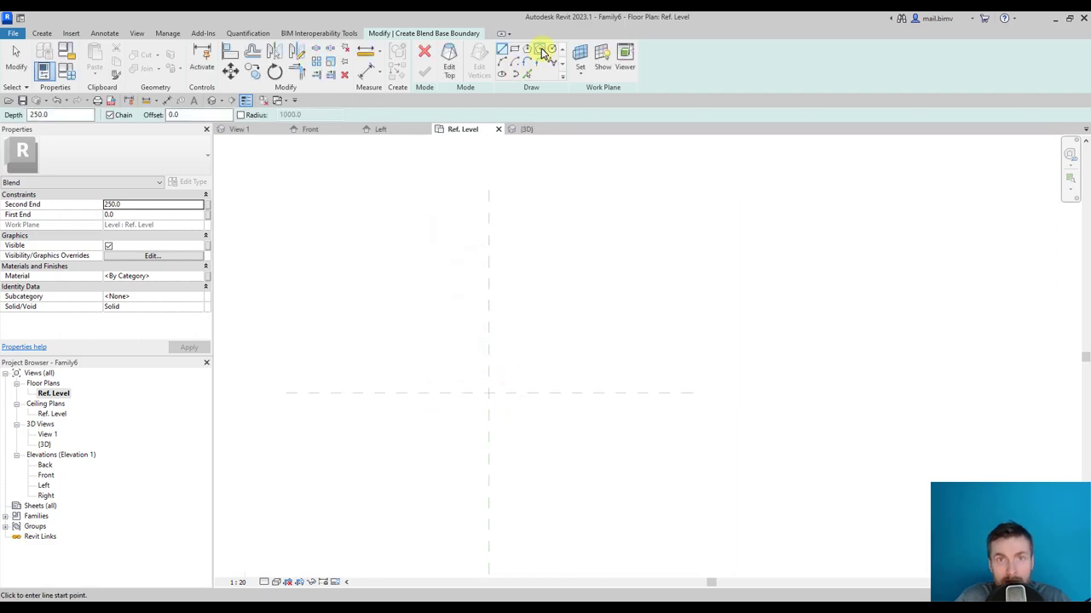
- Sketch the polygon base and set the top's work plane to Reference Plane : top
left_click(541, 49)
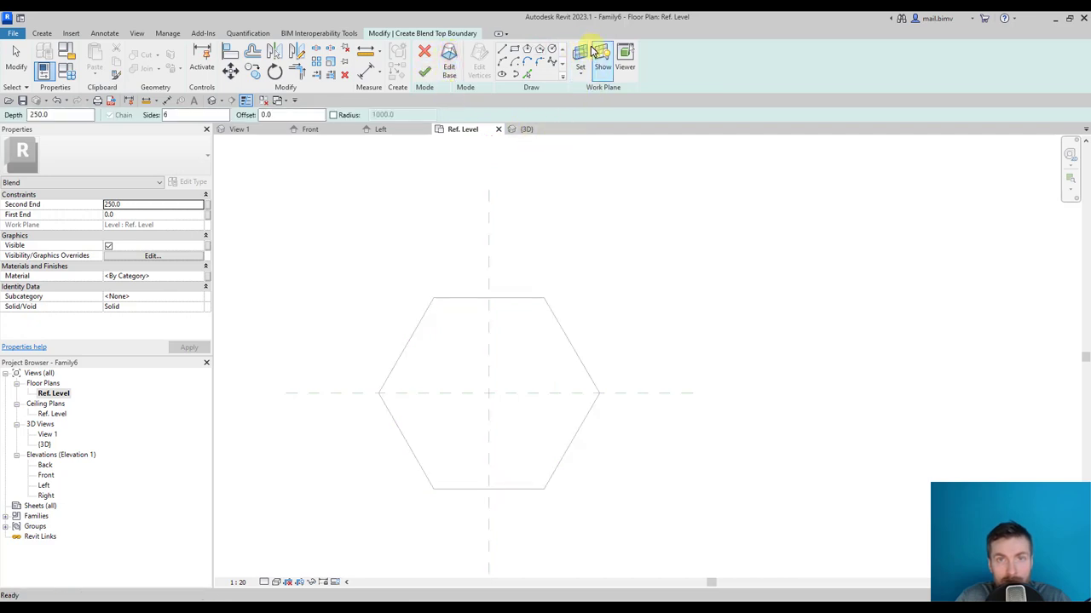
left_click(579, 56)
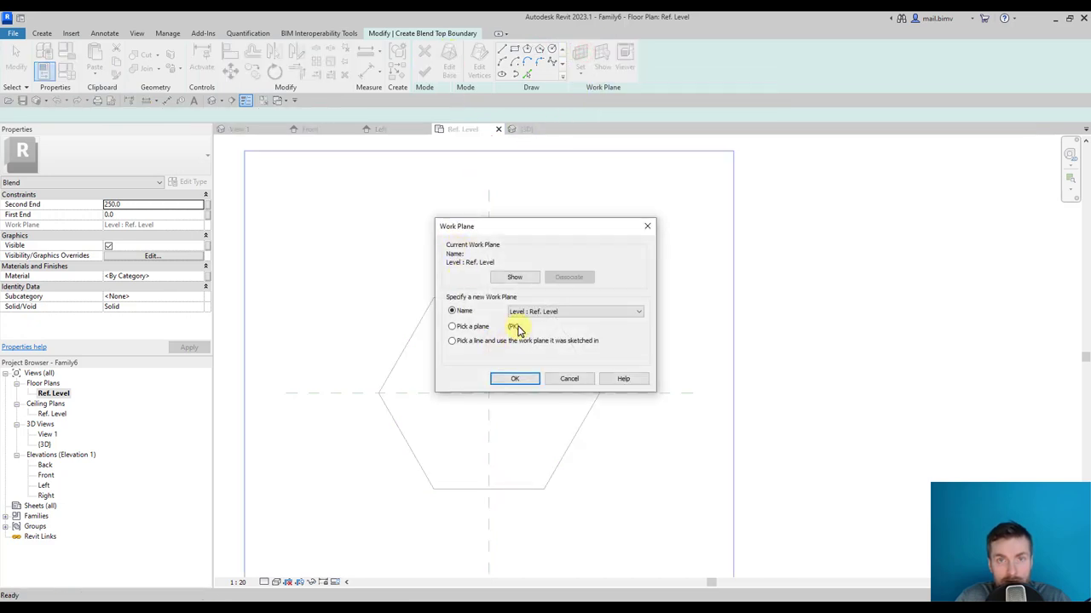
left_click(575, 311)
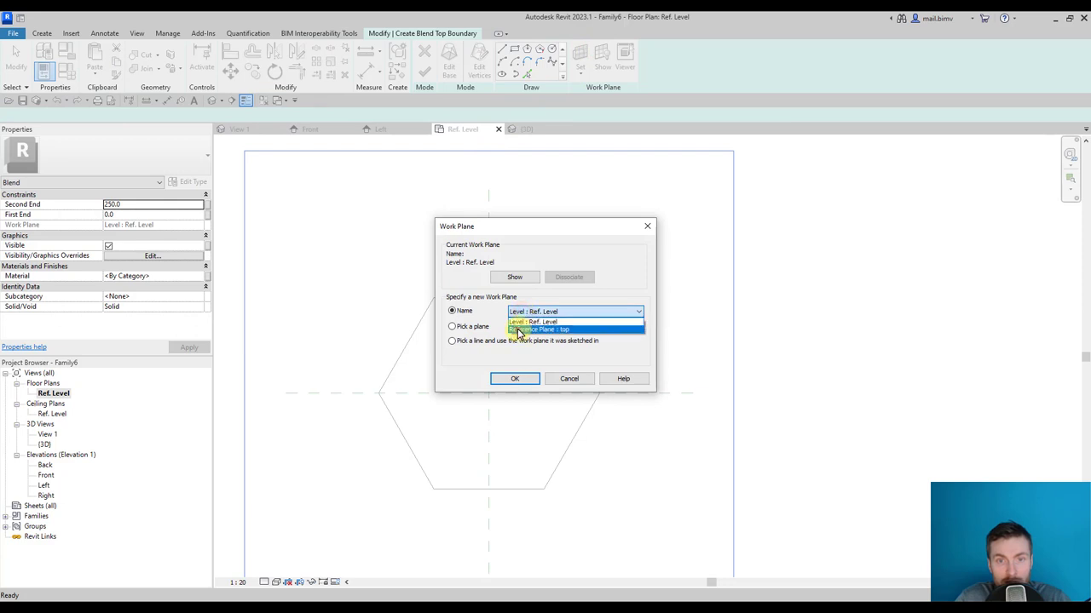
left_click(542, 330)
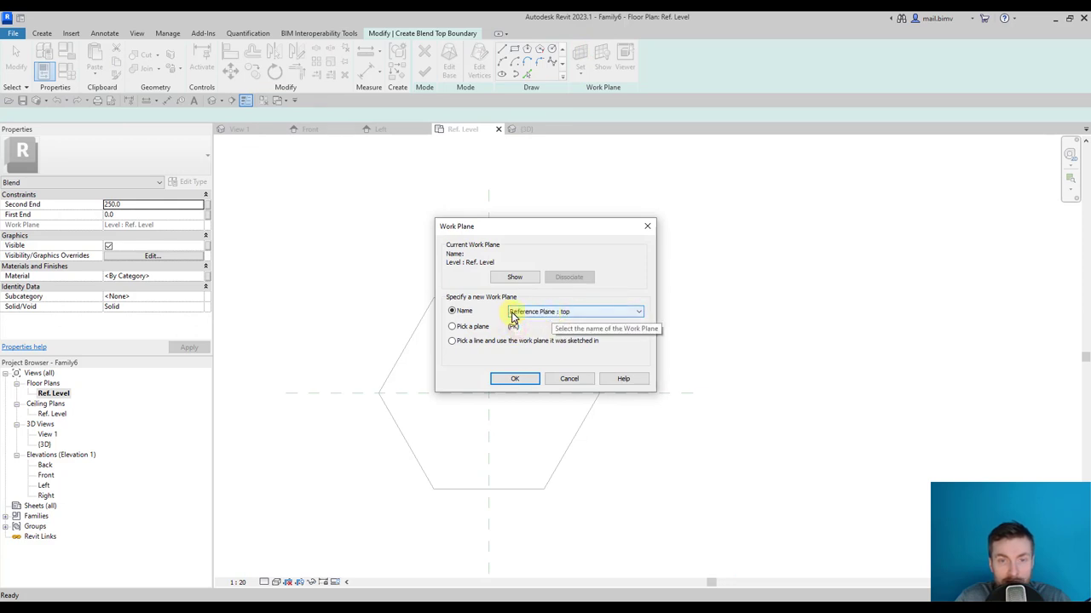
left_click(637, 311)
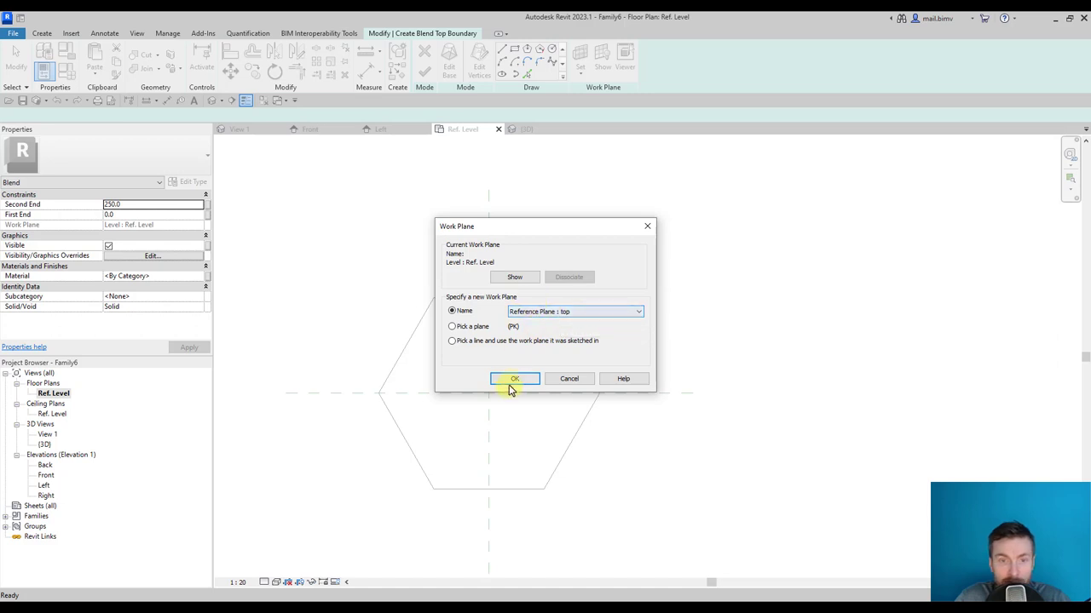
left_click(515, 378)
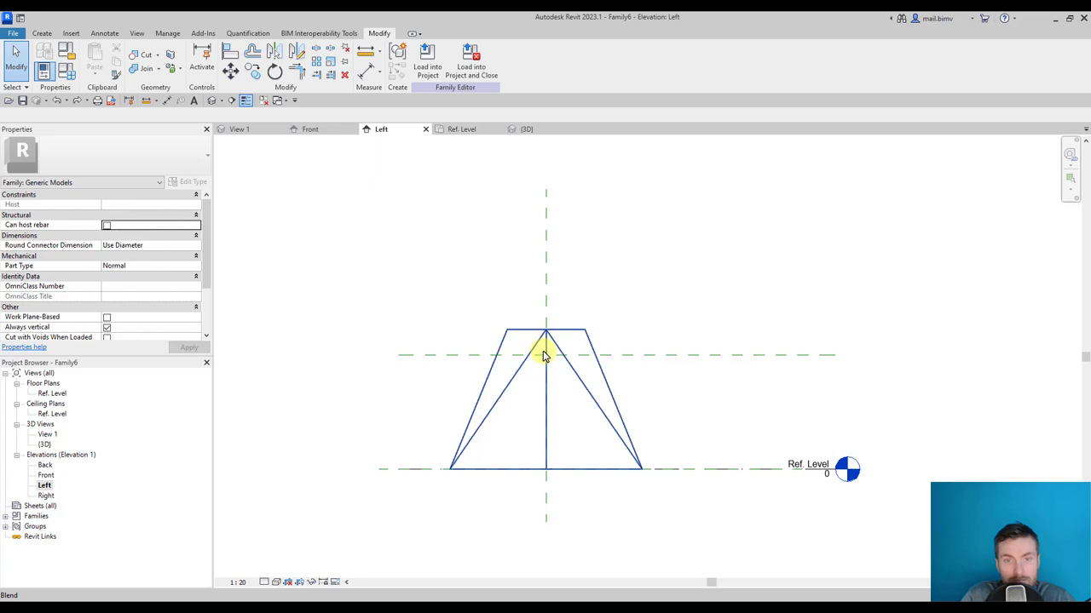
- Check the blend's constraints, then drag the 'top' reference plane upward, carrying the blend top
left_click(545, 349)
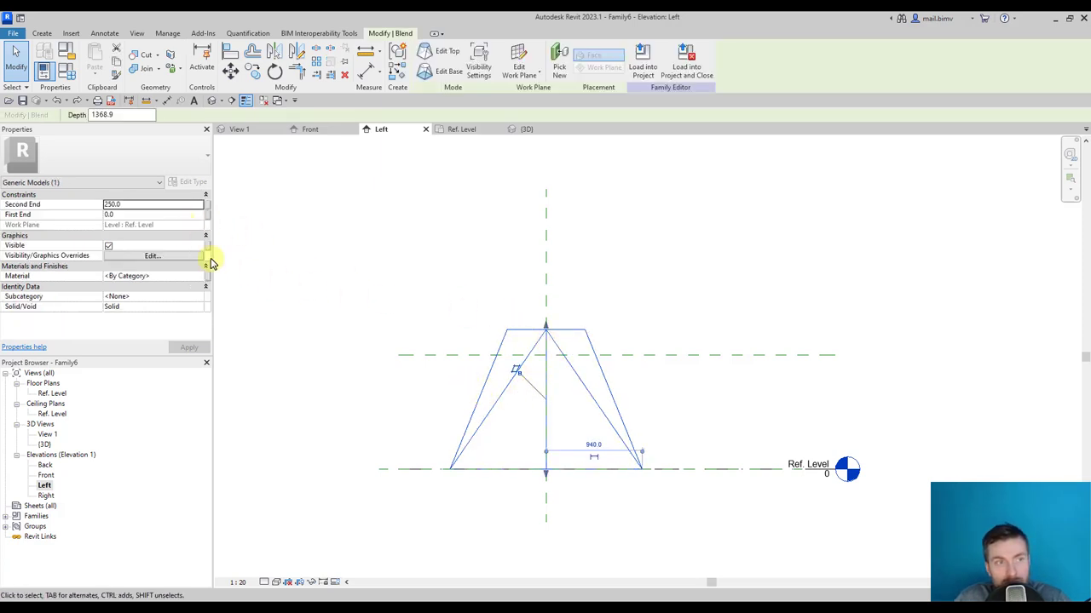
mouse_move(85, 213)
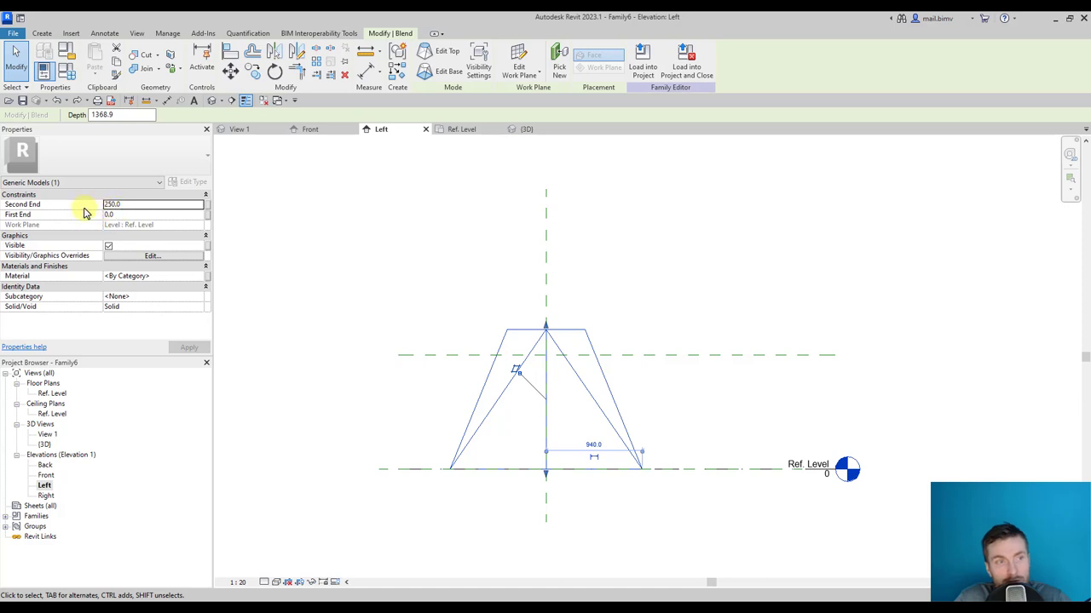
left_click(537, 355)
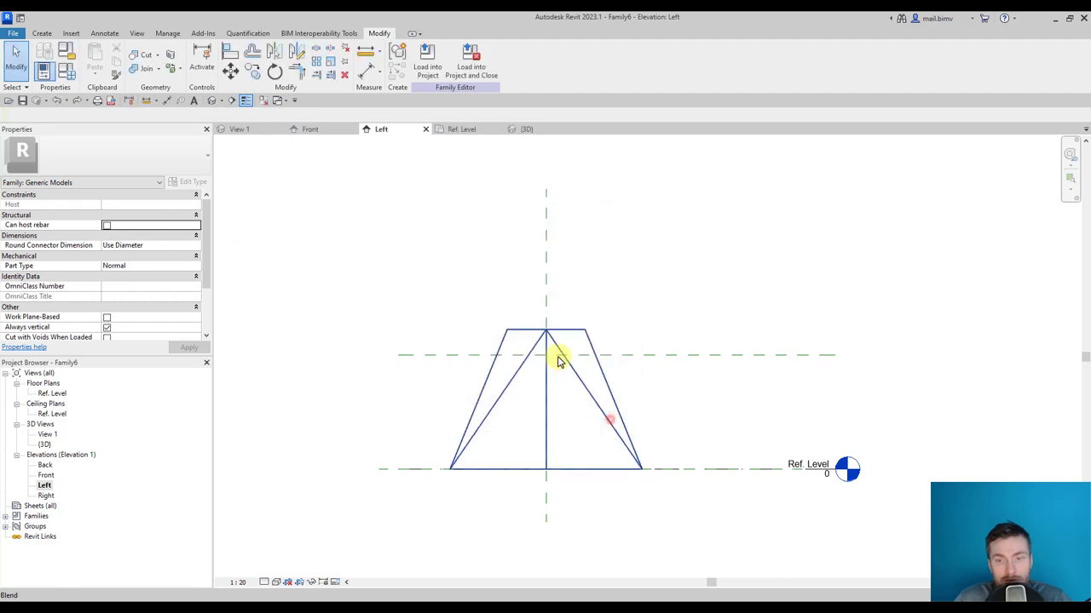
left_click(560, 356)
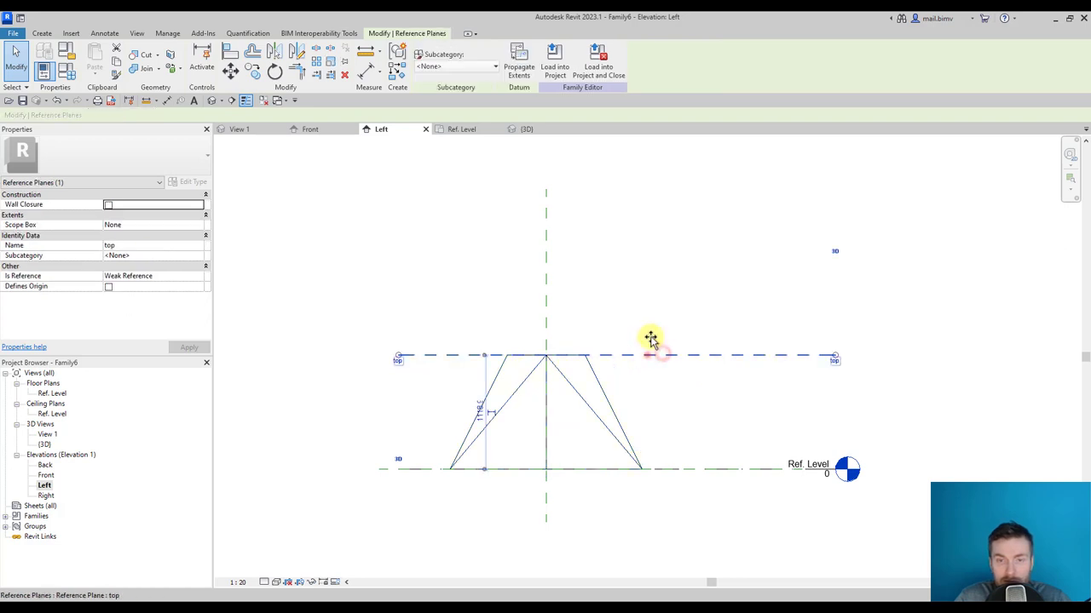
left_click_drag(650, 336, 664, 215)
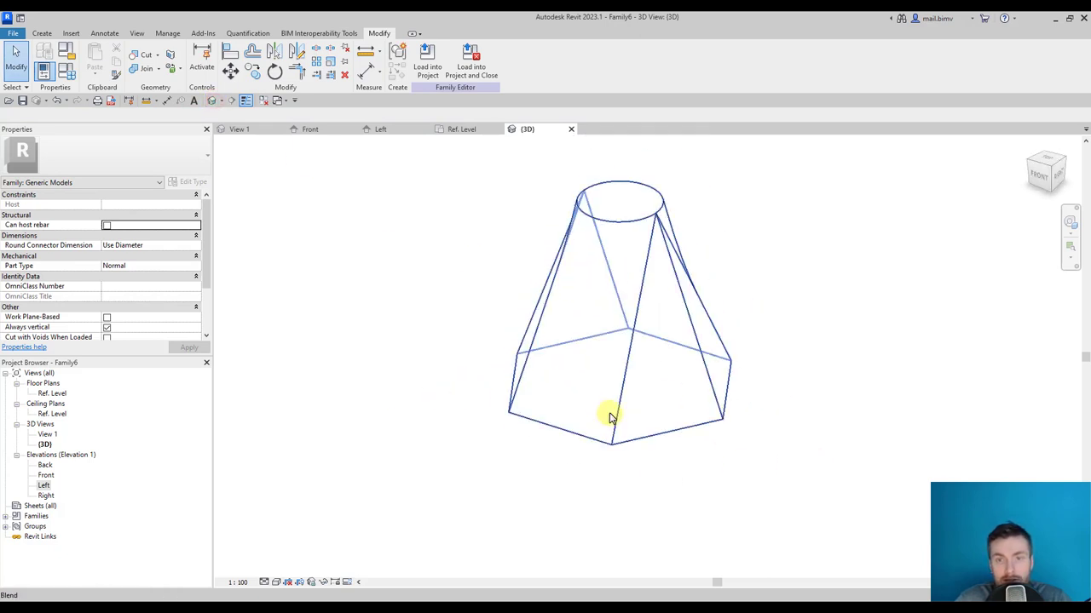
- Select the blend in 3D, open its base for editing, and orbit around it
left_click(611, 415)
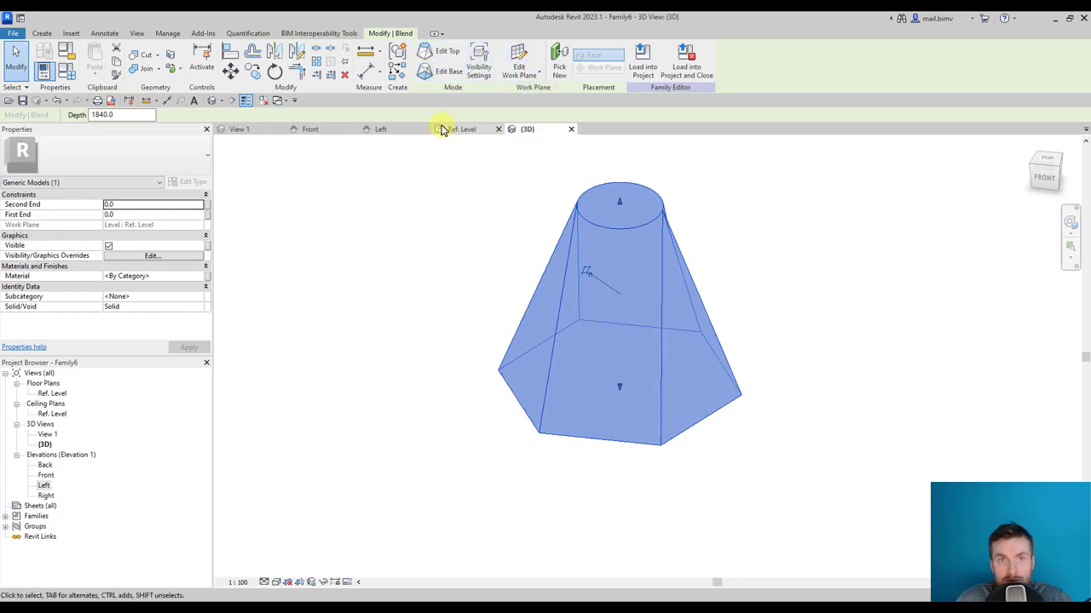
left_click(448, 71)
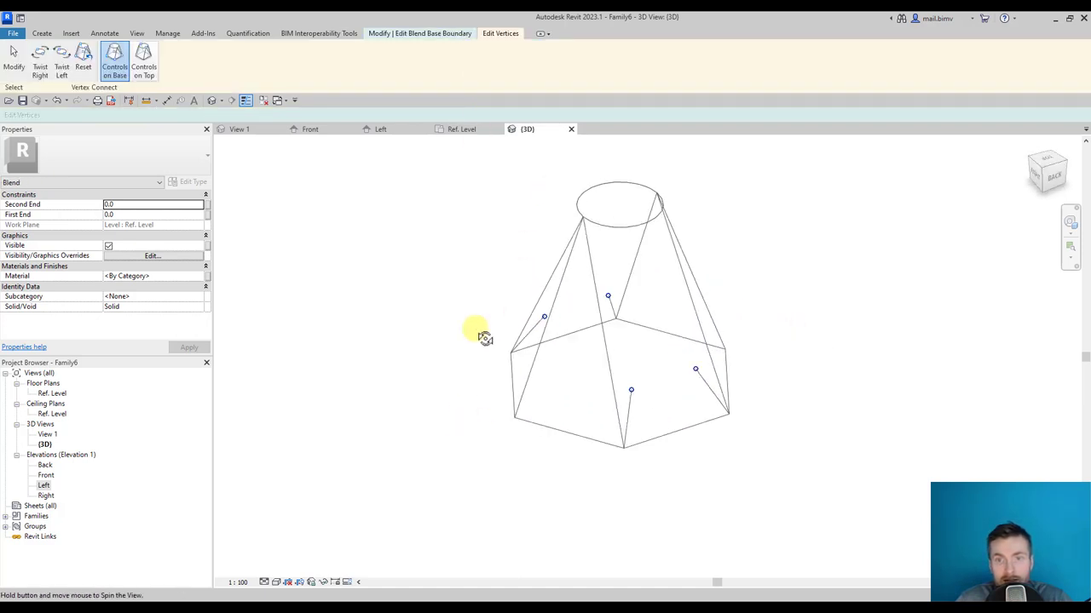
left_click_drag(481, 336, 550, 383)
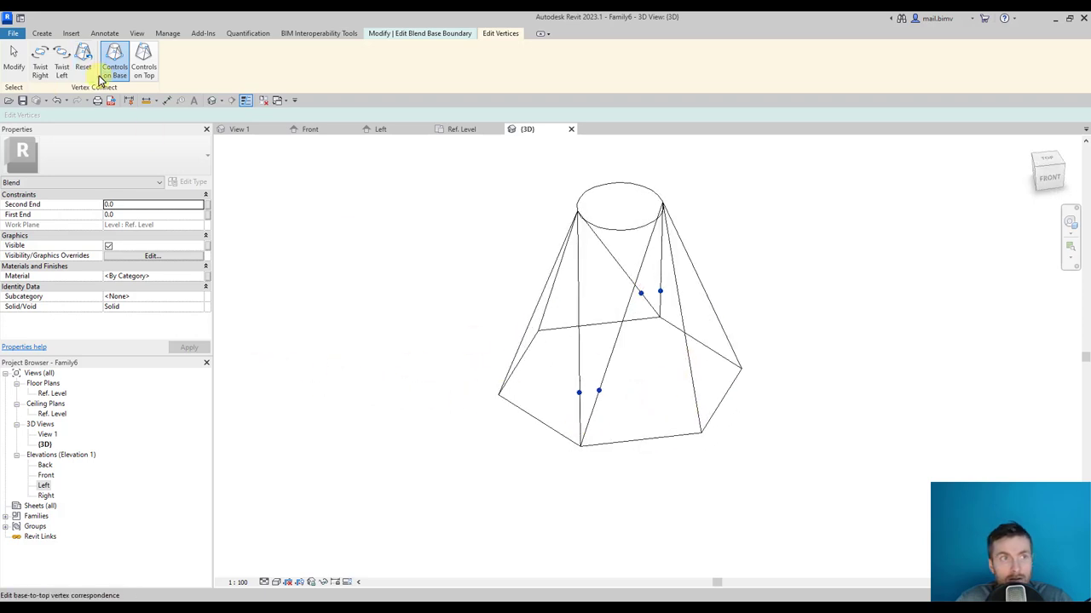
mouse_move(61, 56)
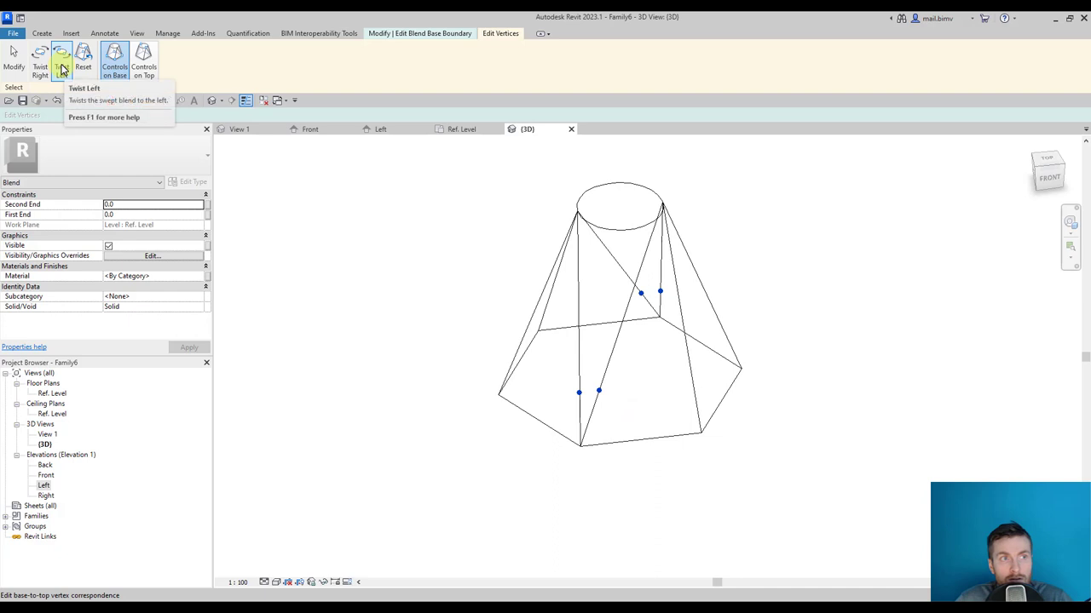
- Twist the vertex connections left, right and left, then reset them and exit vertex editing
left_click(61, 55)
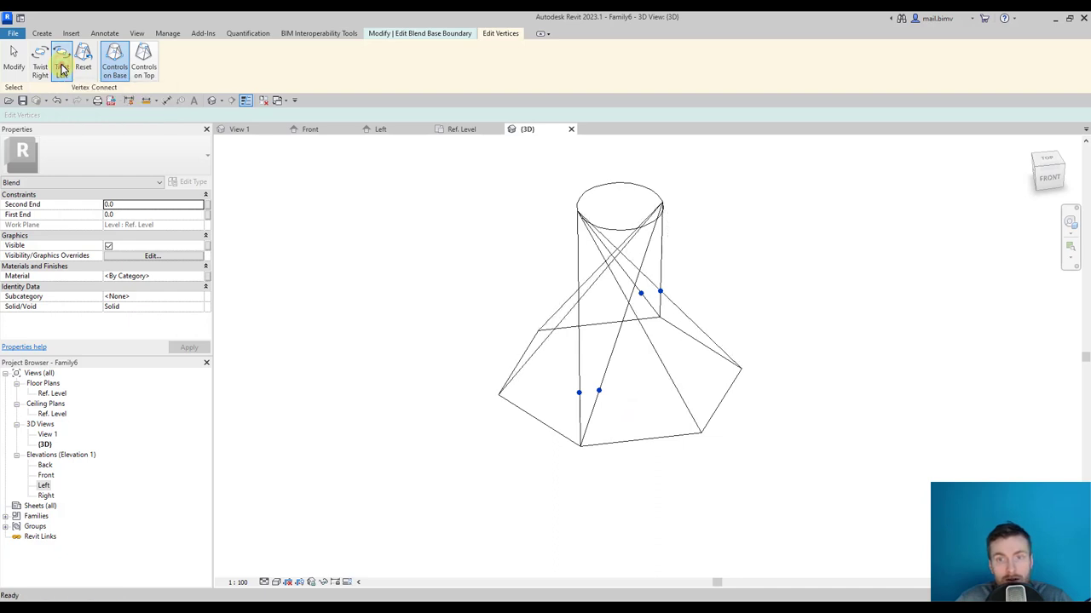
left_click(40, 64)
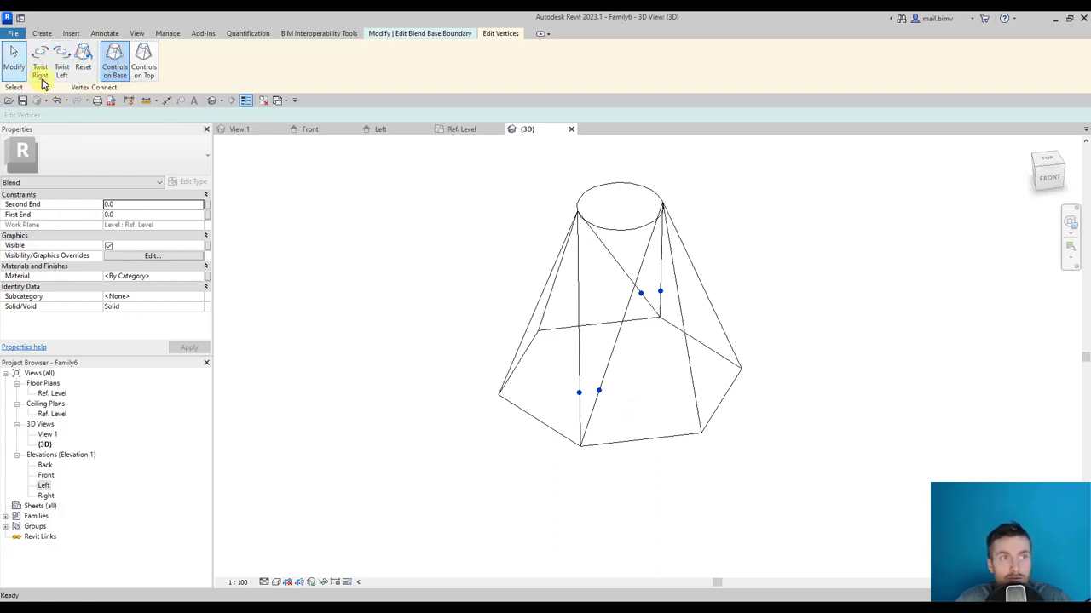
left_click(61, 59)
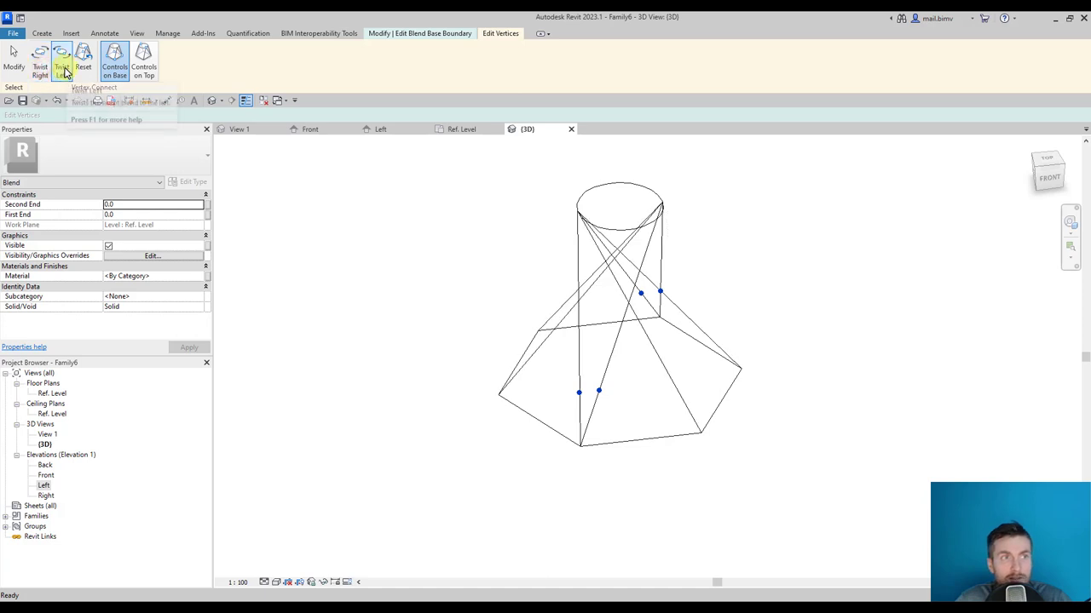
left_click(61, 61)
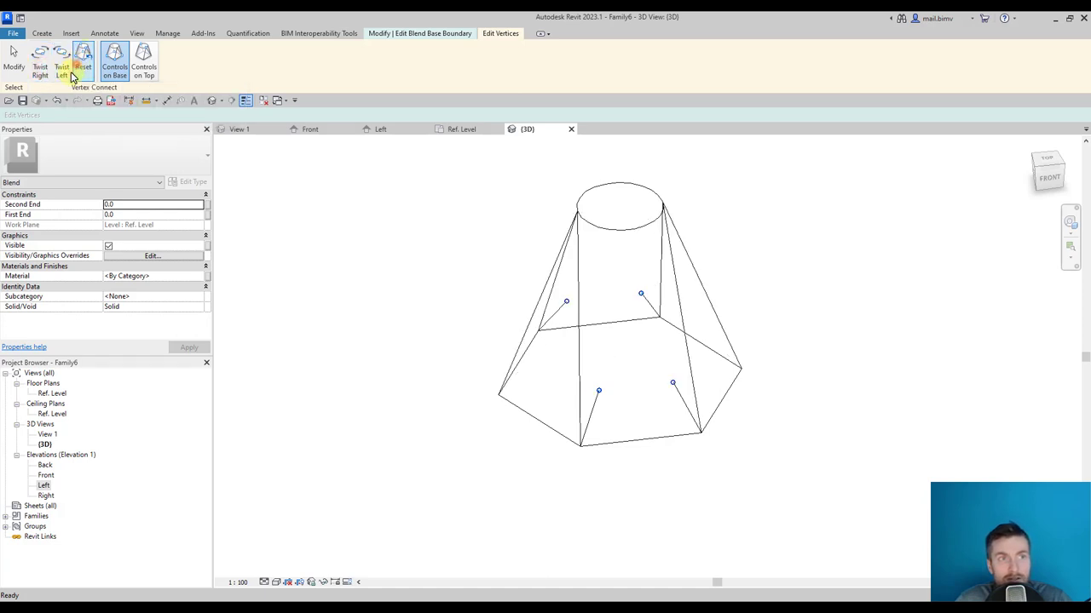
left_click(144, 61)
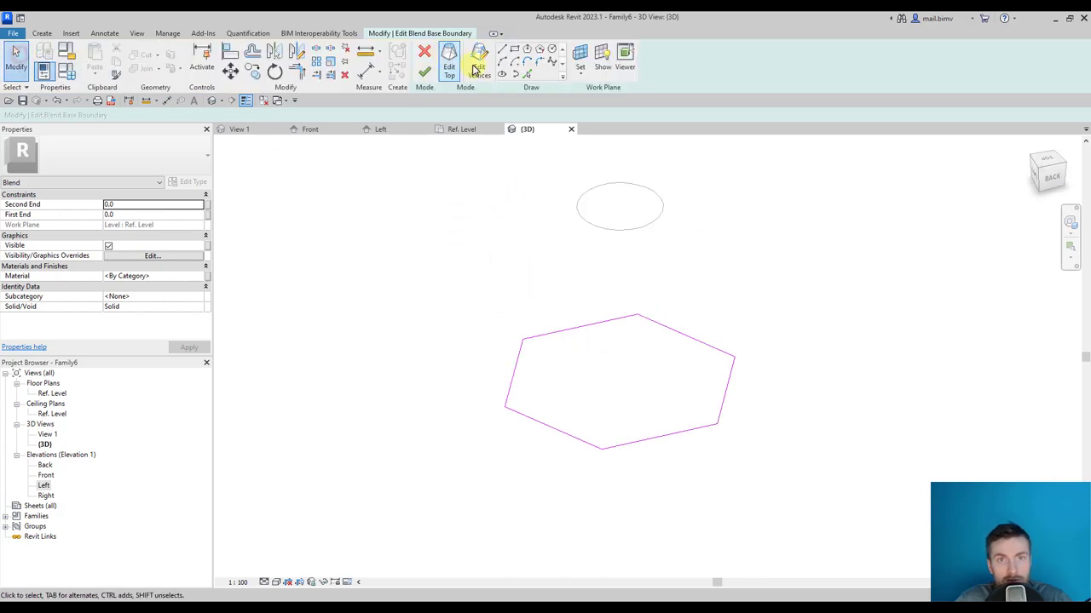
- Finish the base edit, switch to Shaded visual style, and open the blend's top sketch
left_click(423, 53)
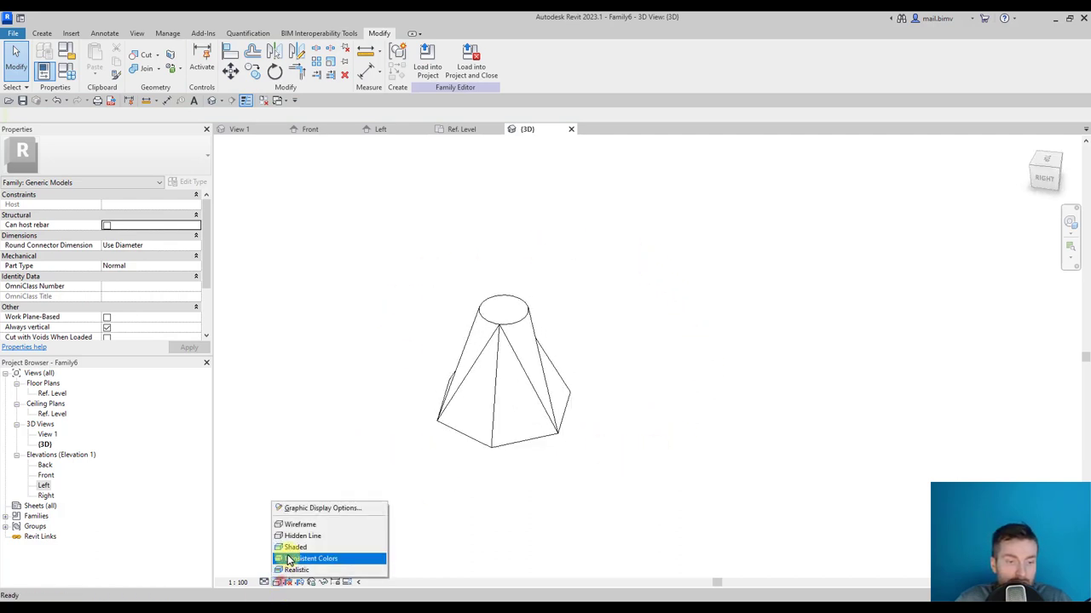
left_click(295, 547)
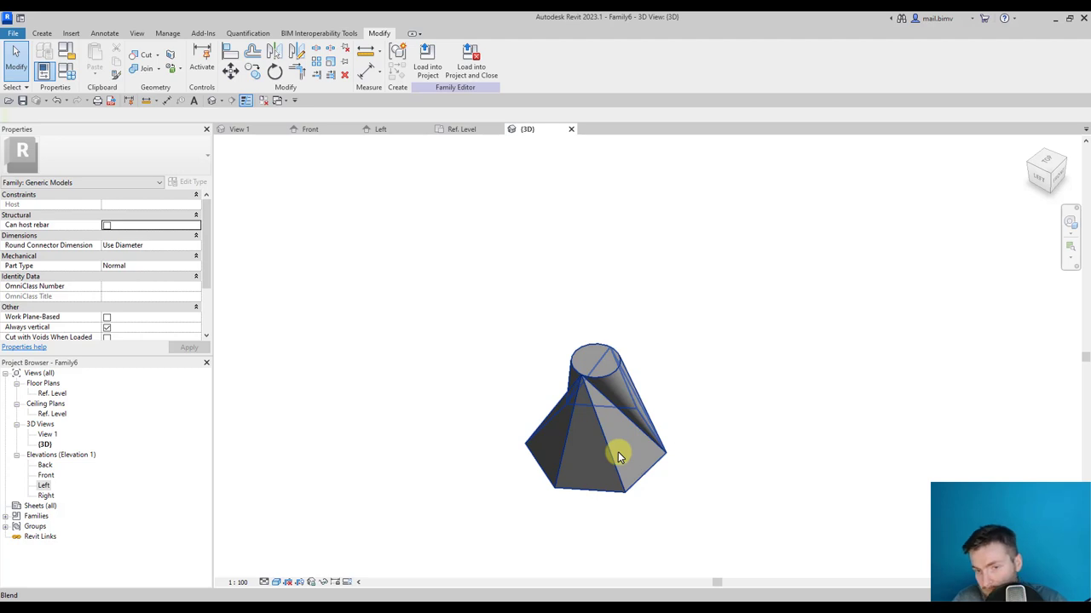
left_click(621, 455)
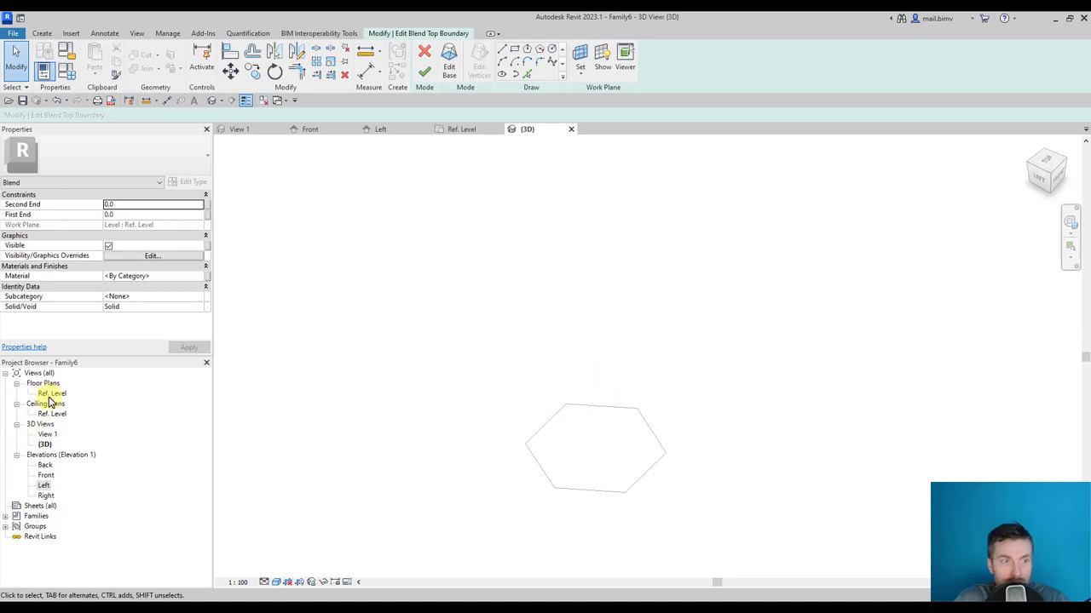
- Redraw the top as a hexagon on Ref. Level, then edit top vertex connections in 3D
double_click(48, 392)
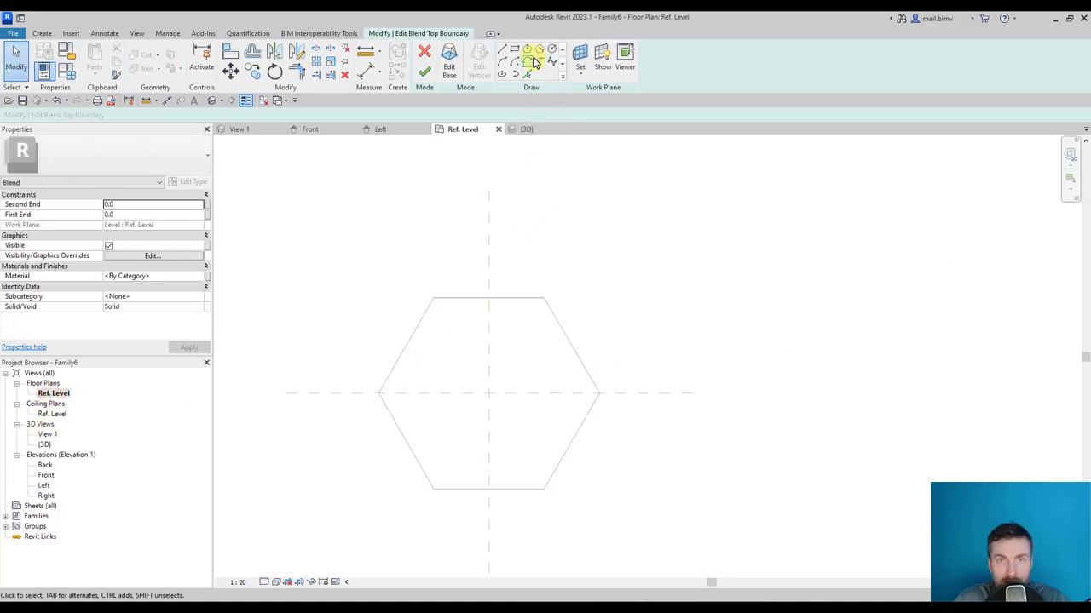
left_click(528, 48)
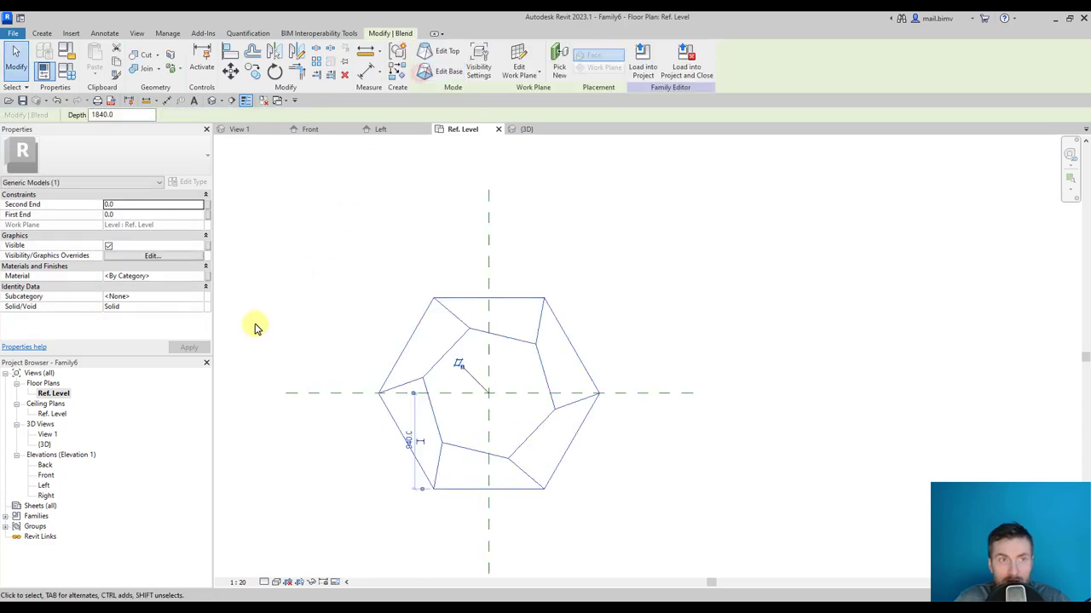
left_click(527, 129)
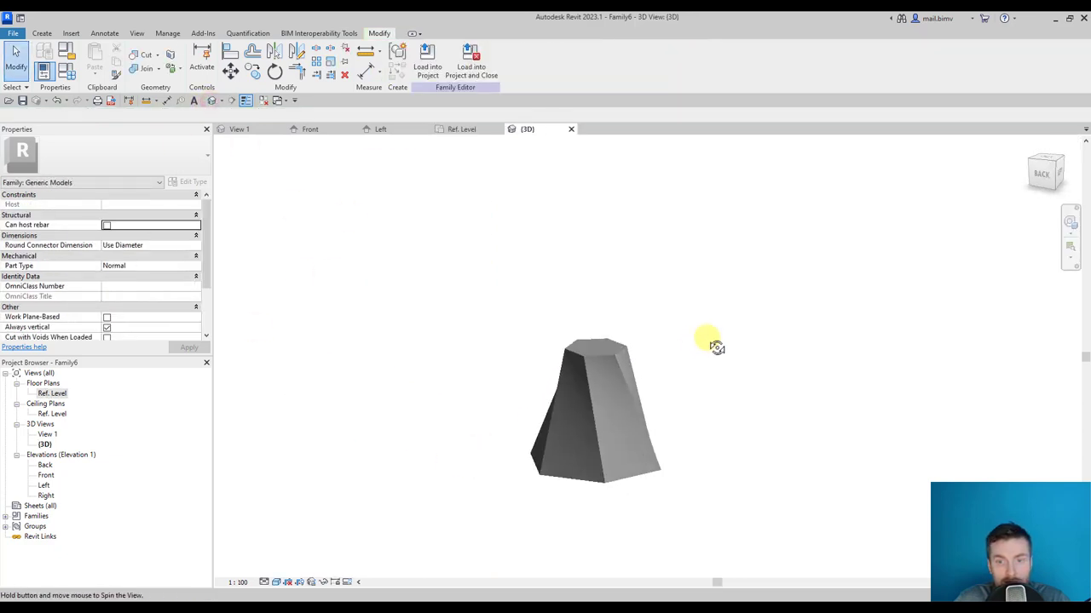
left_click(596, 409)
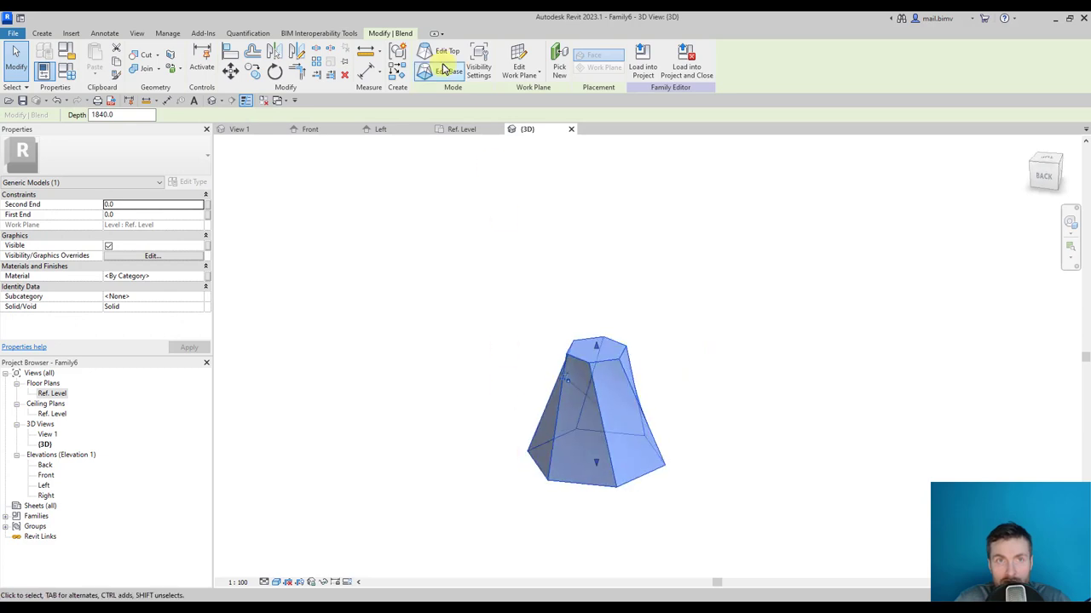
left_click(447, 70)
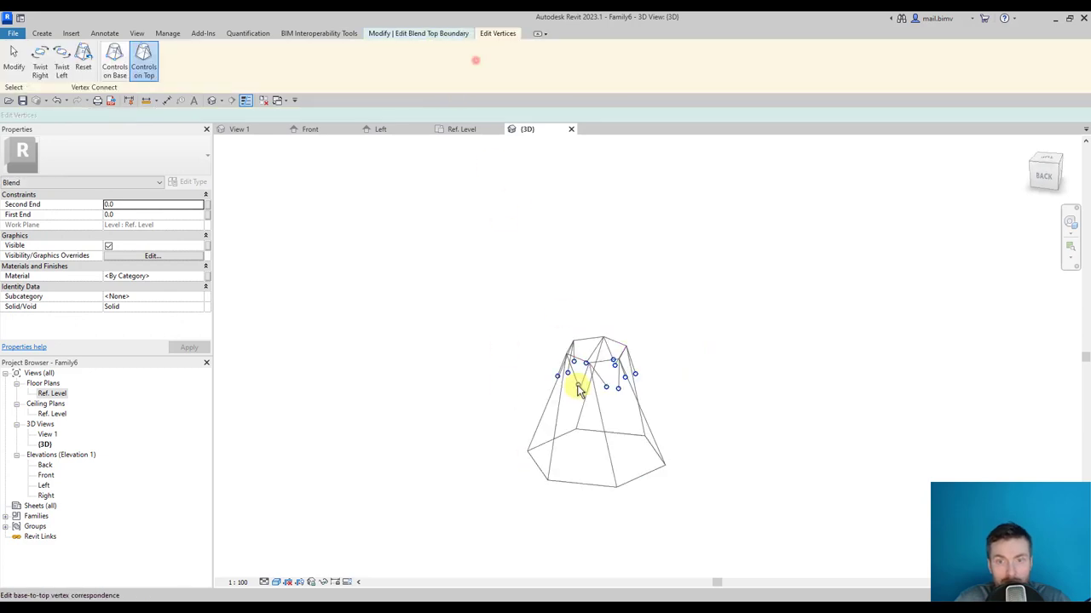
left_click_drag(579, 387, 560, 429)
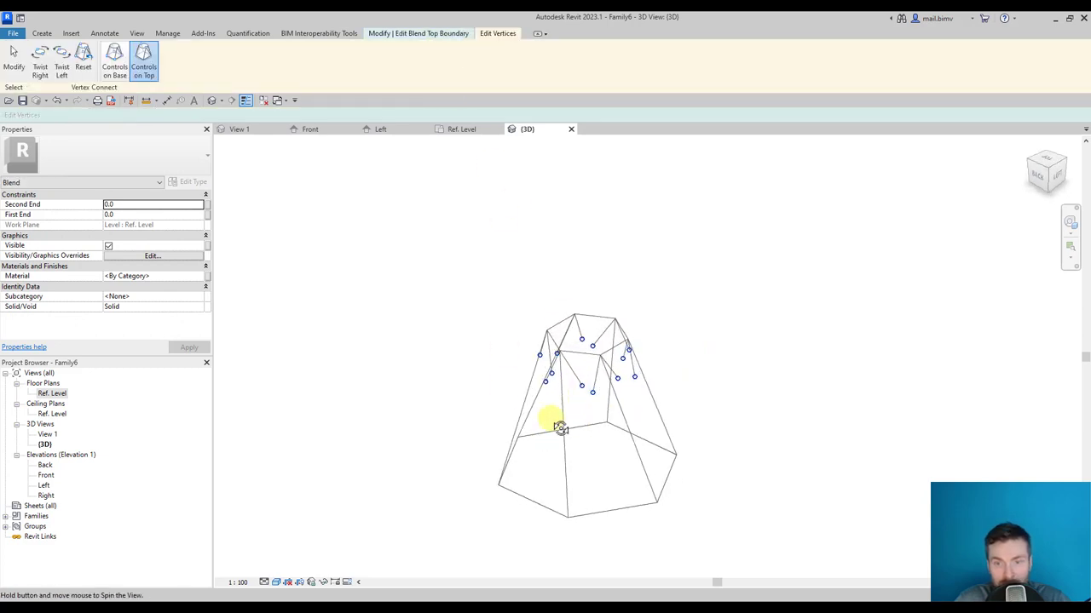